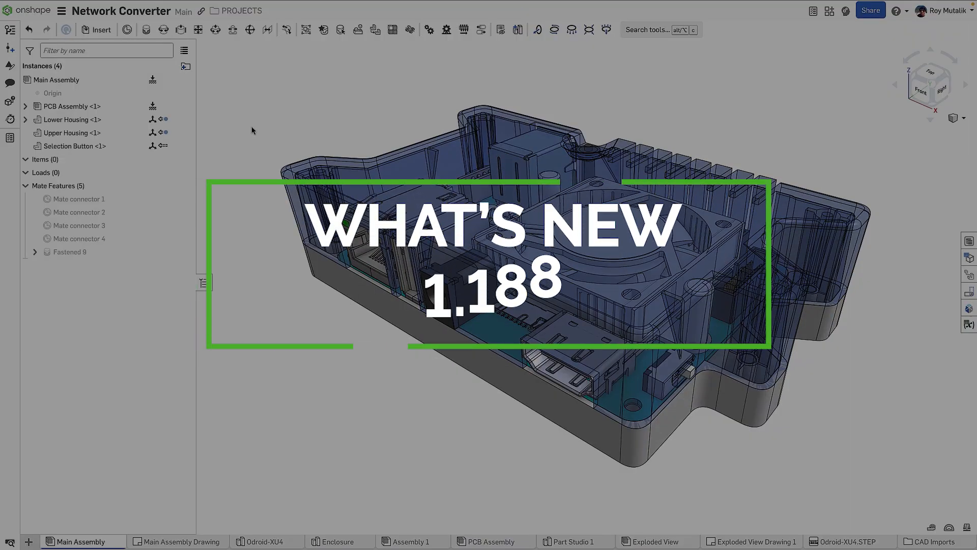
Hide the PCB Assembly and the Selection Button in the Network Converter assembly.
right_click(72, 106)
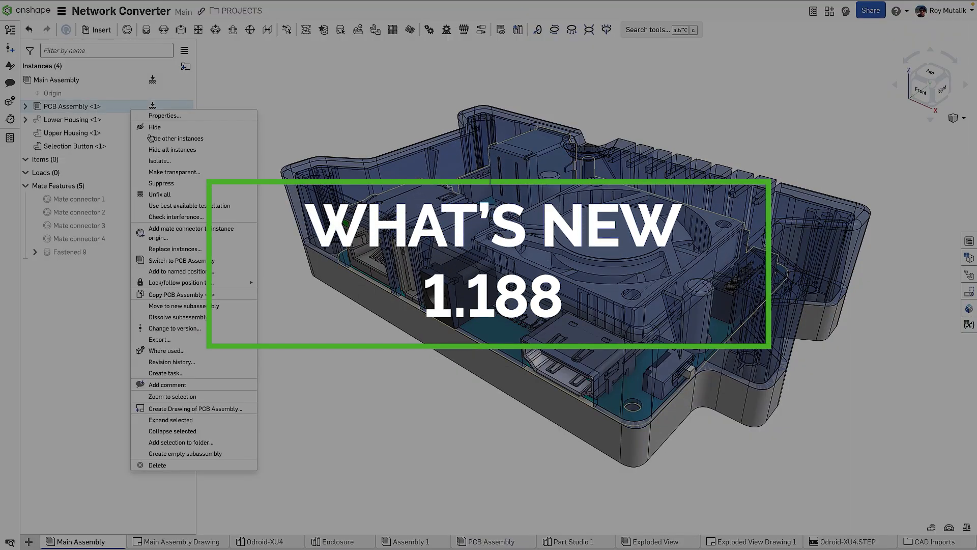
left_click(155, 127)
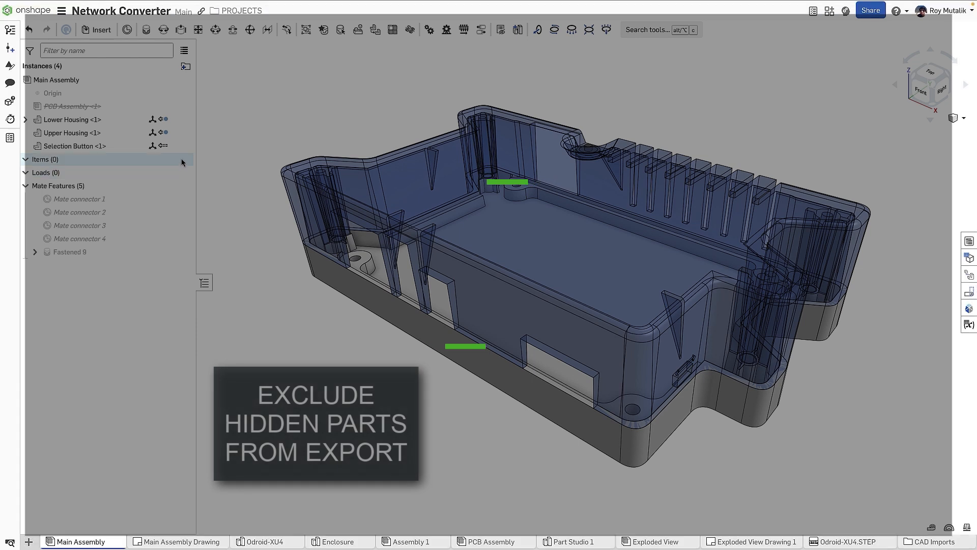
left_click(163, 146)
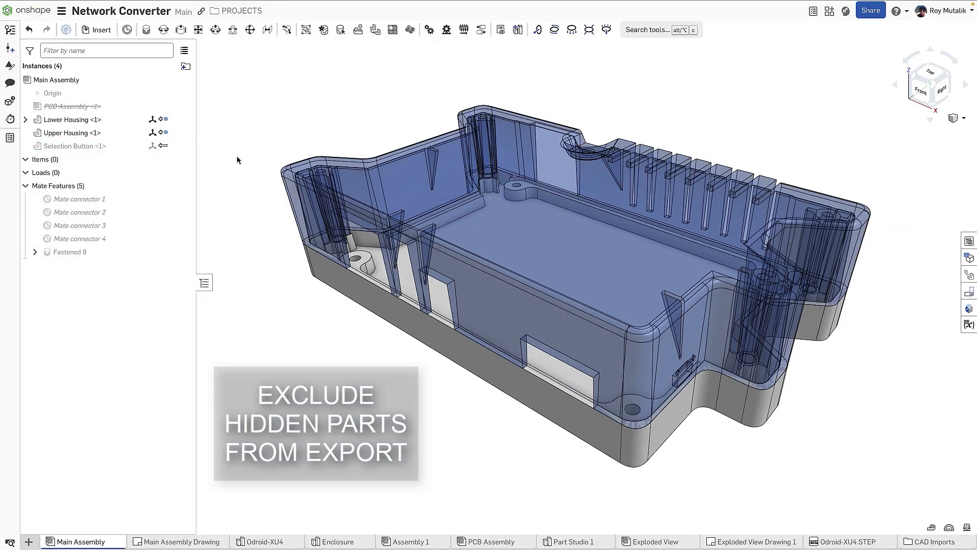
Export Main Assembly as Parasolid with hidden instances excluded.
right_click(83, 541)
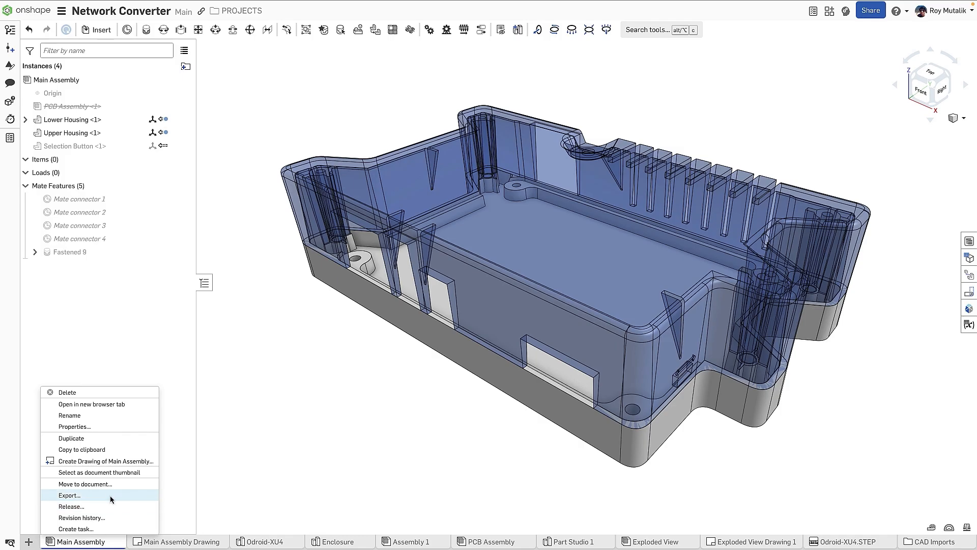
left_click(69, 495)
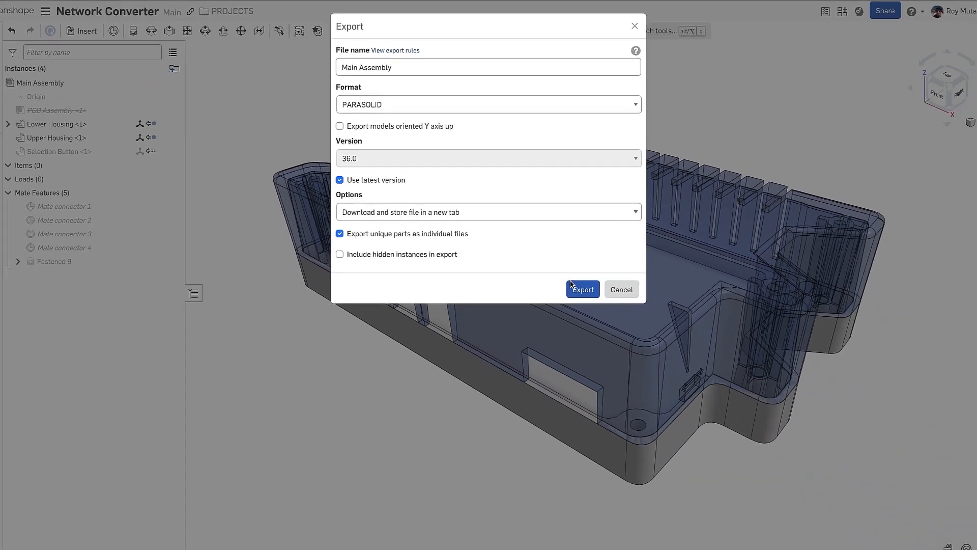
left_click(581, 289)
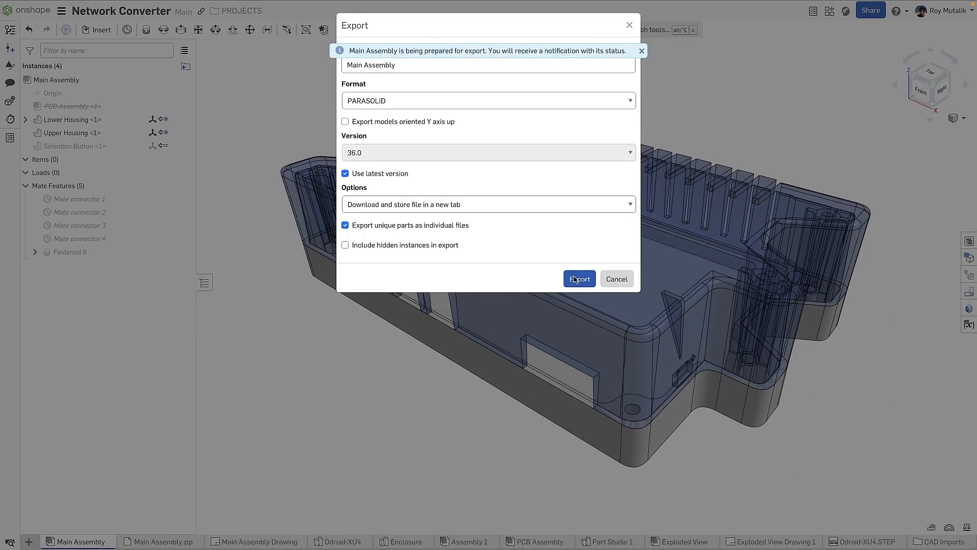
left_click(578, 278)
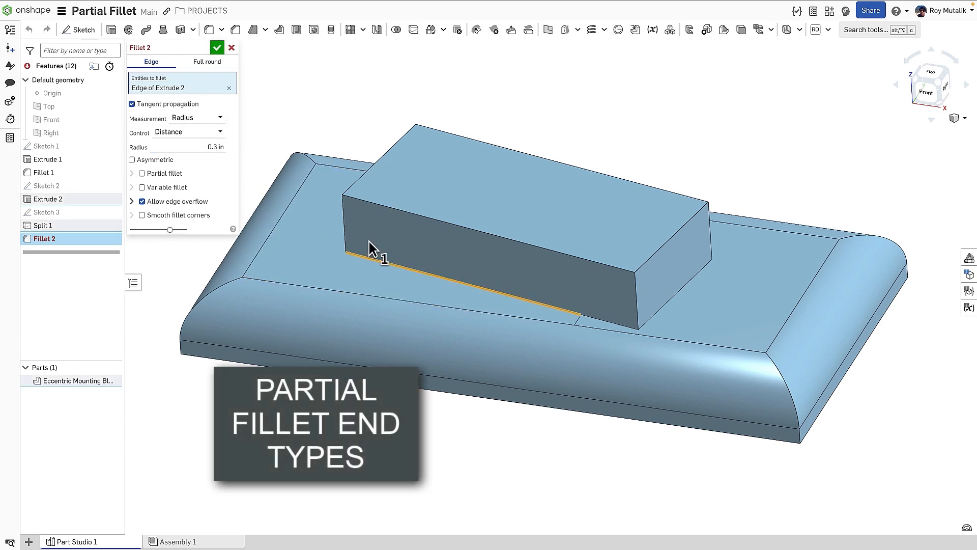
Make Fillet 2 partial from position 0, with a second bound ending at an offset.
left_click(141, 173)
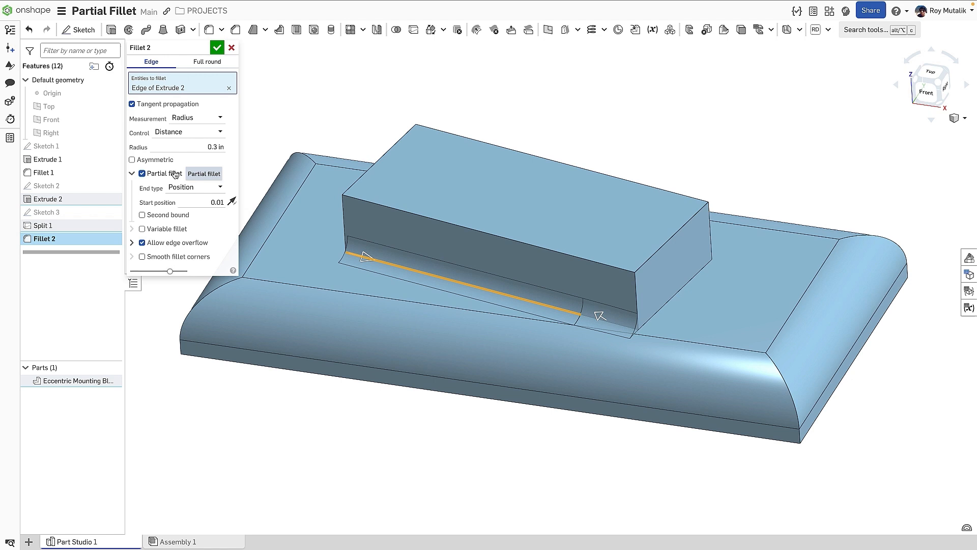
mouse_move(189, 187)
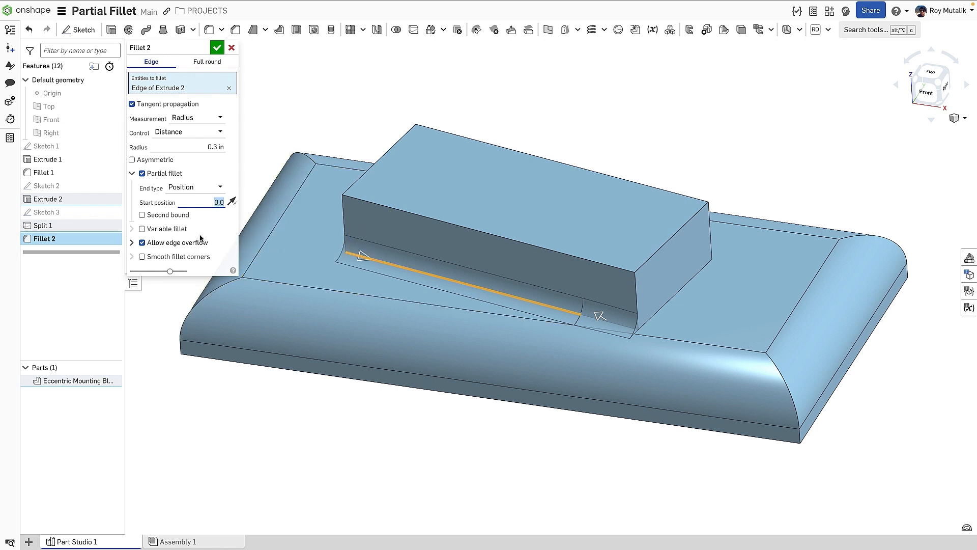
left_click(142, 214)
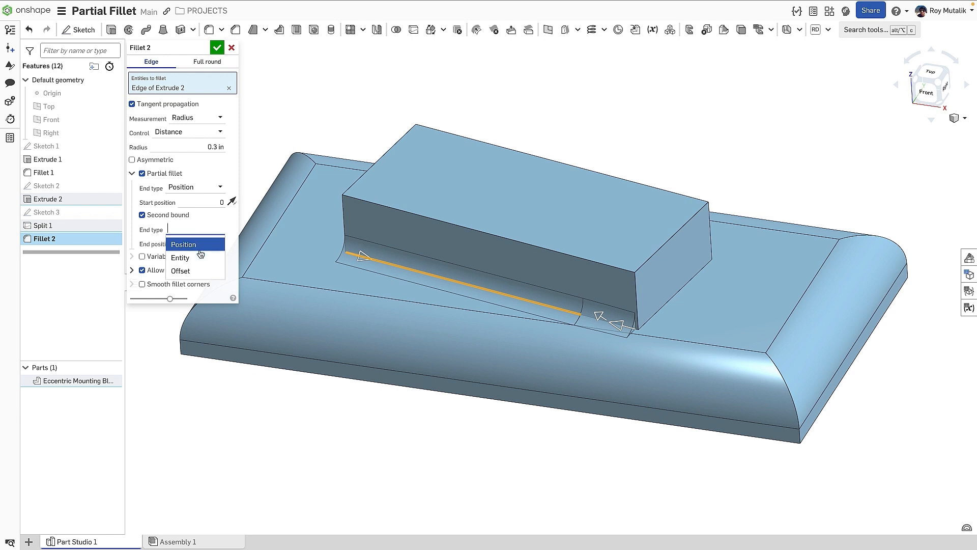
left_click(179, 258)
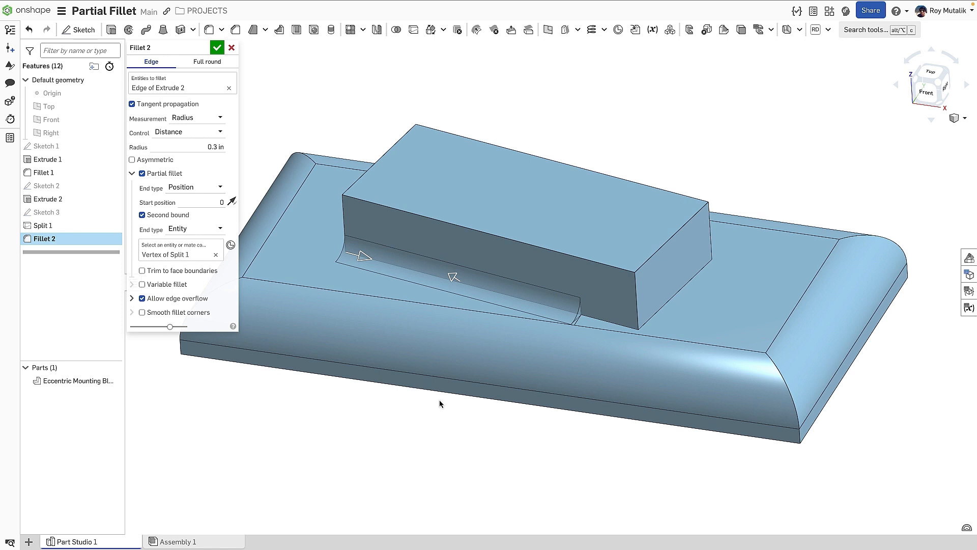
left_click(181, 229)
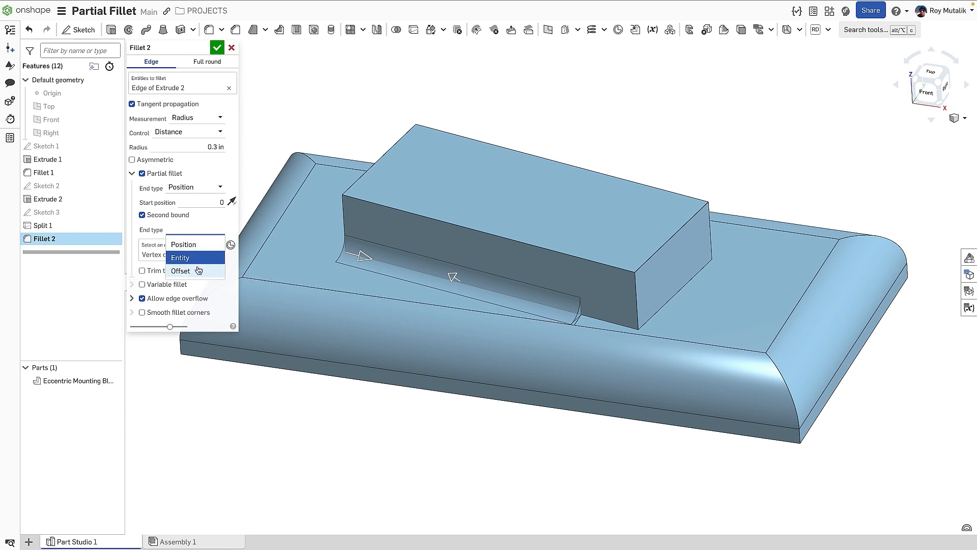
left_click(179, 270)
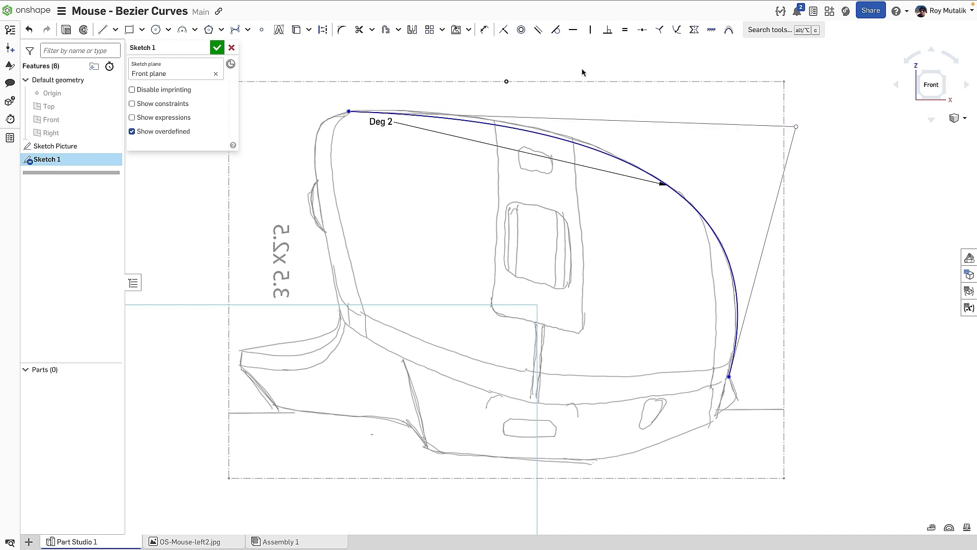
Enter 3 as the traced Bezier curve's degree value and apply it.
left_click(247, 29)
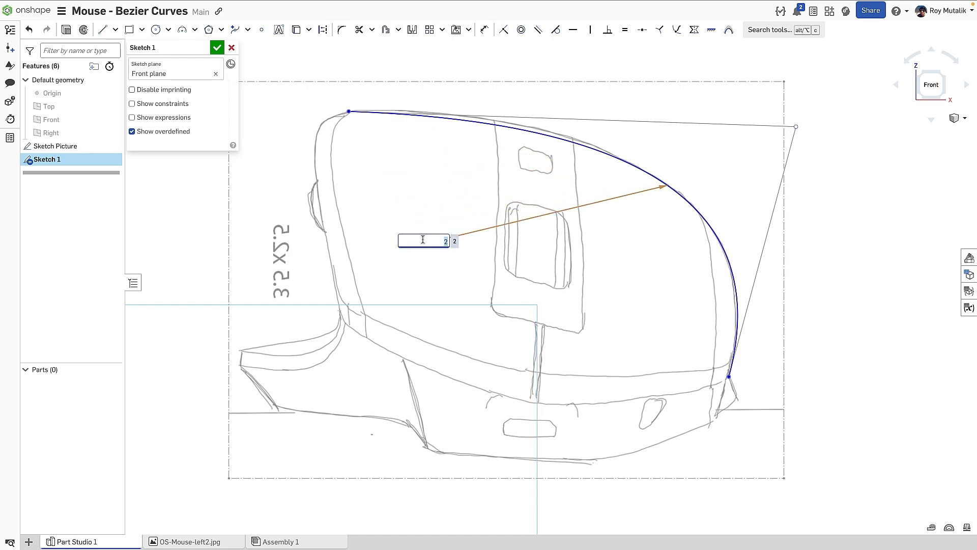
type("3")
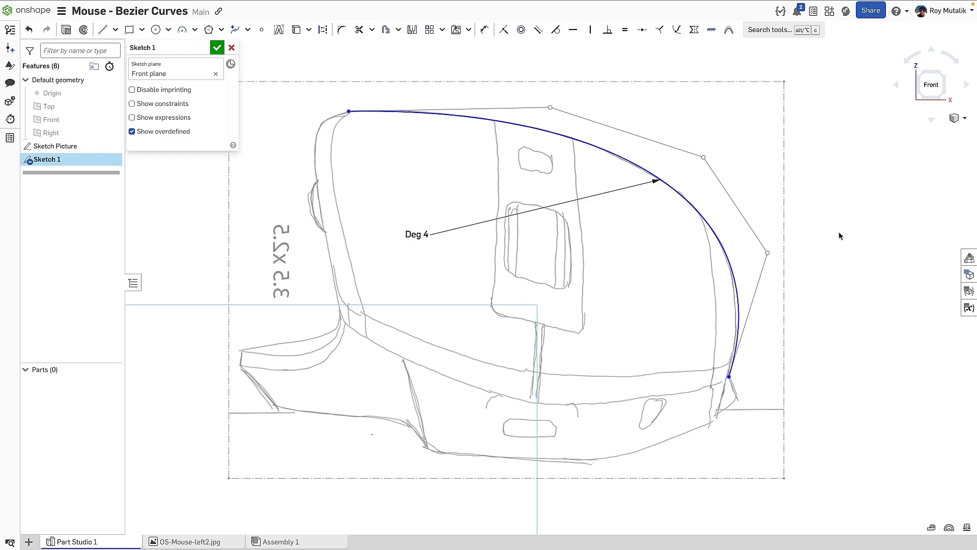
left_click(81, 541)
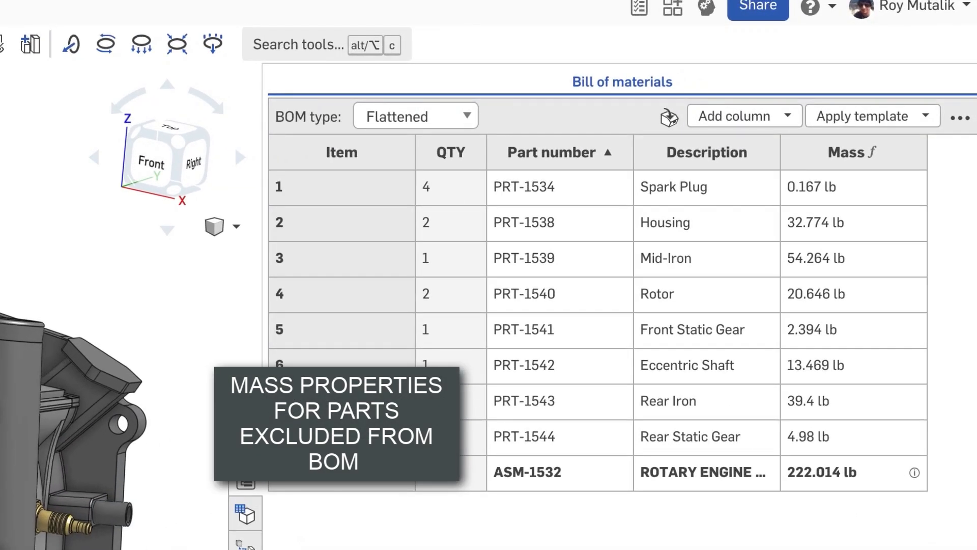
mouse_move(915, 473)
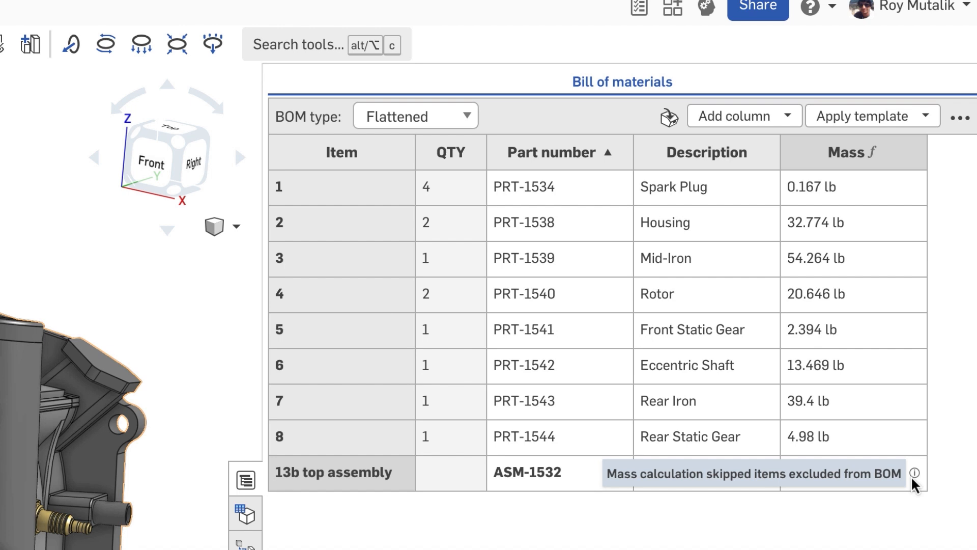
mouse_move(961, 203)
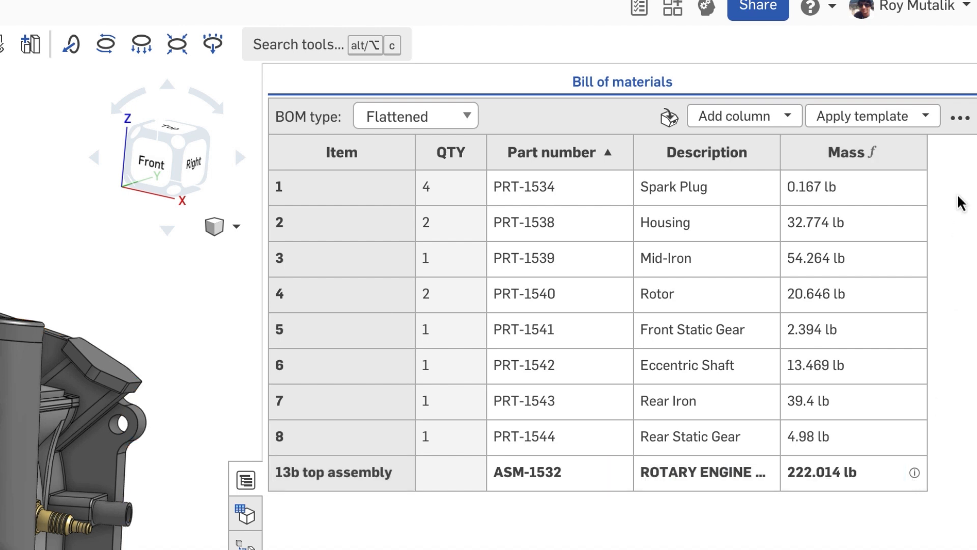
Turn on Show excluded in the bill of materials options menu.
left_click(960, 116)
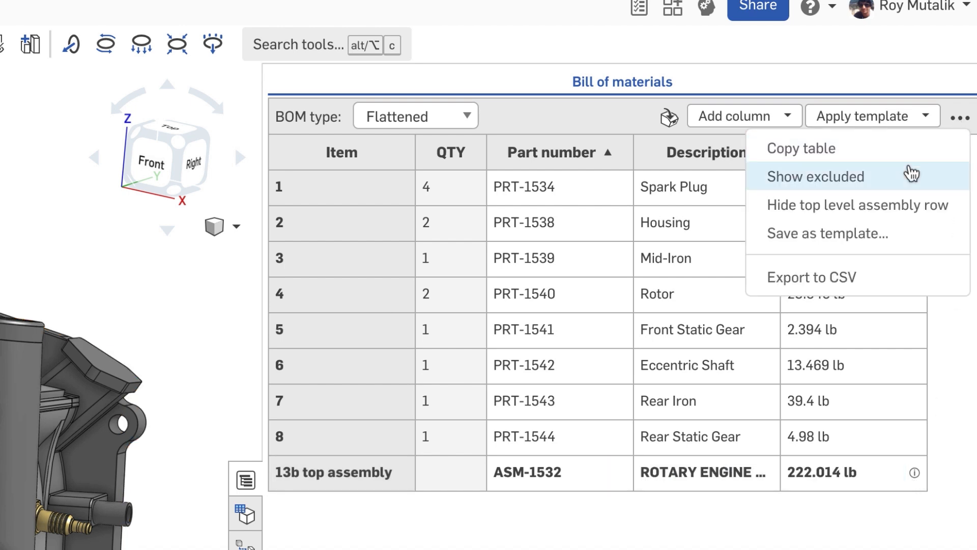
left_click(814, 177)
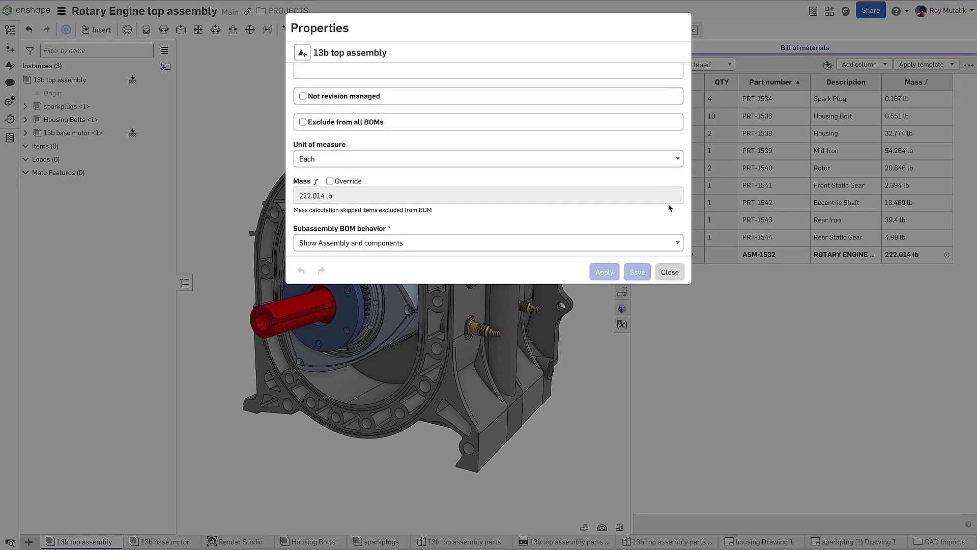
Close assembly Properties and measure the 13b top assembly's mass properties.
left_click(670, 272)
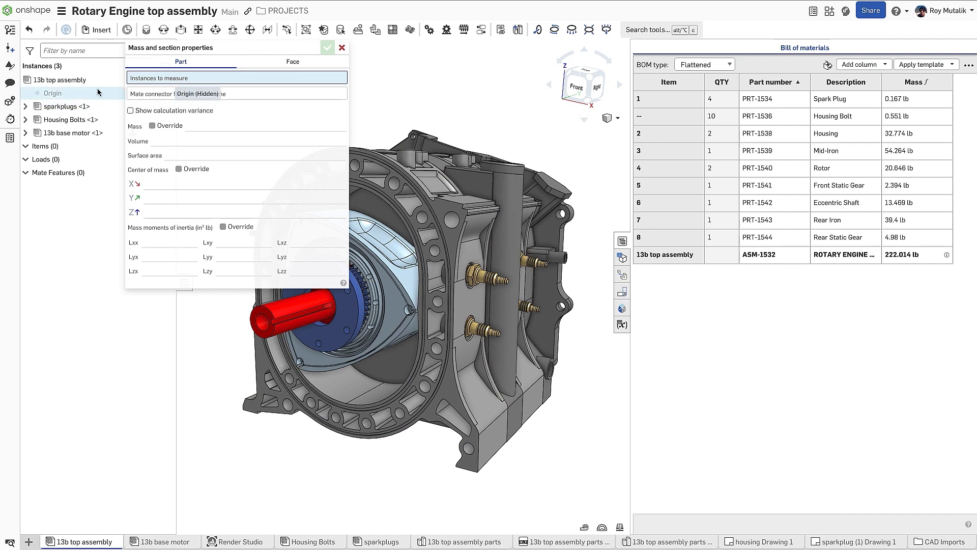
left_click(57, 80)
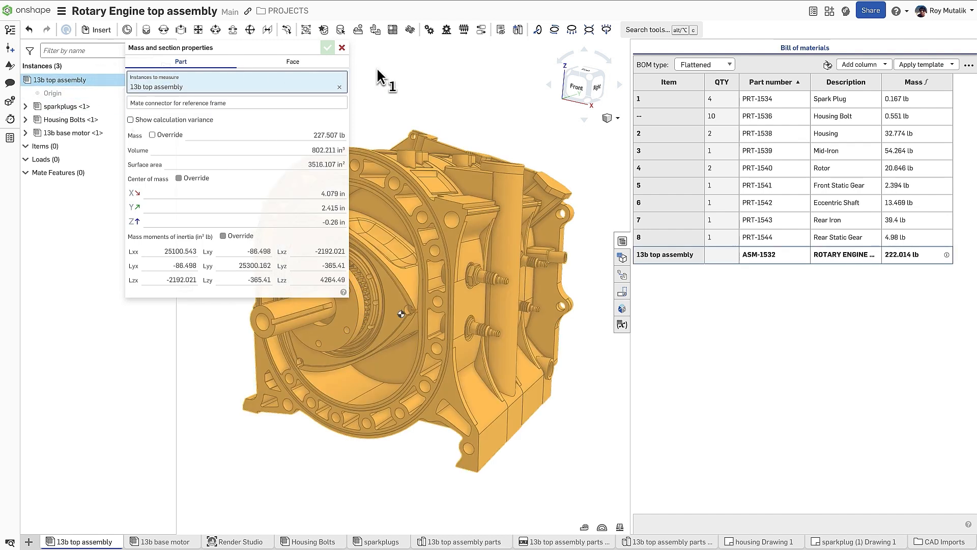
mouse_move(383, 78)
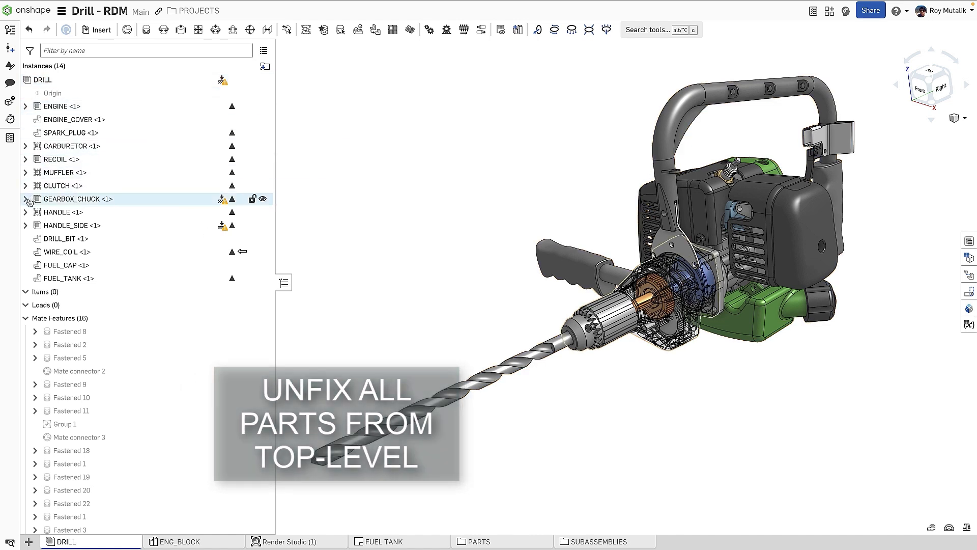
Expand GEARBOX_CHUCK and unfix all its parts from the top-level Drill assembly.
left_click(25, 198)
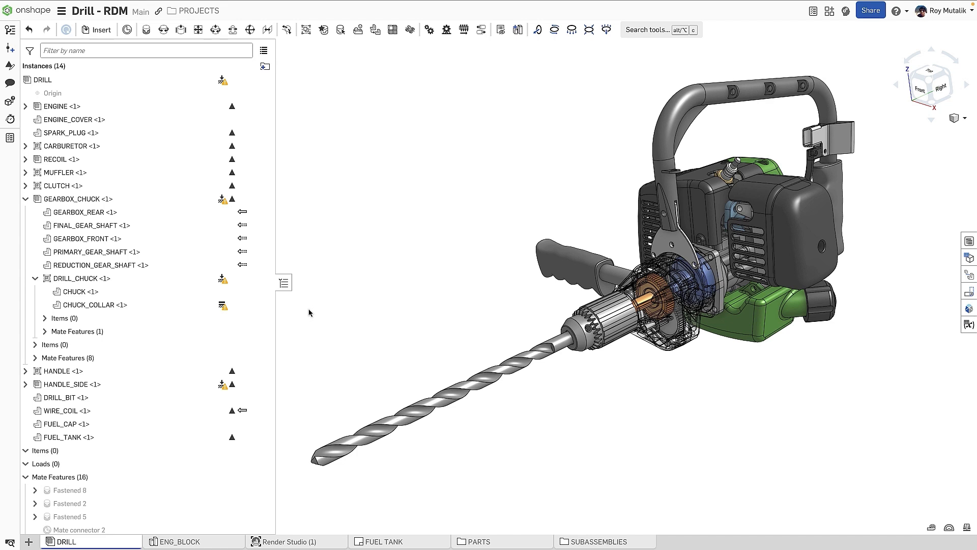
right_click(77, 198)
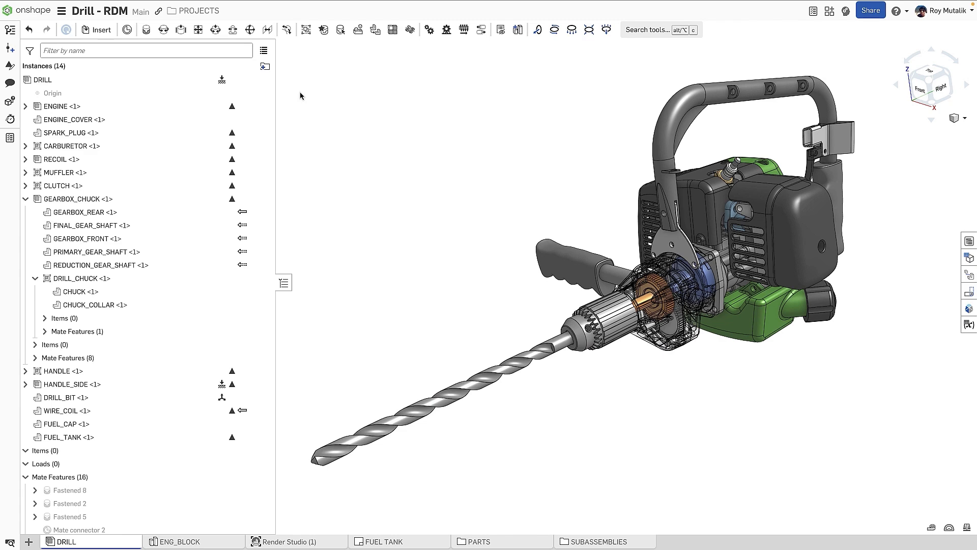
left_click(761, 541)
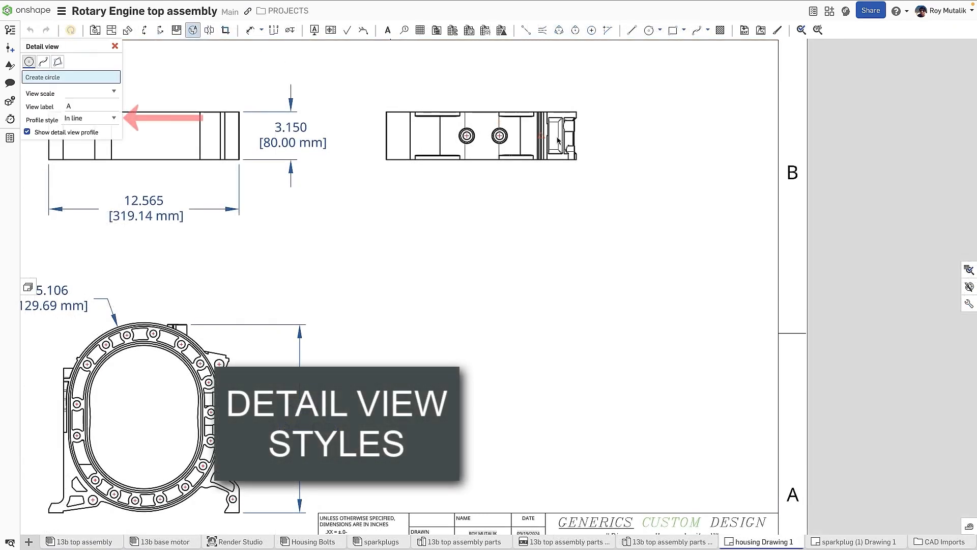
Create detail view A of the housing end with a leader profile style.
left_click(554, 136)
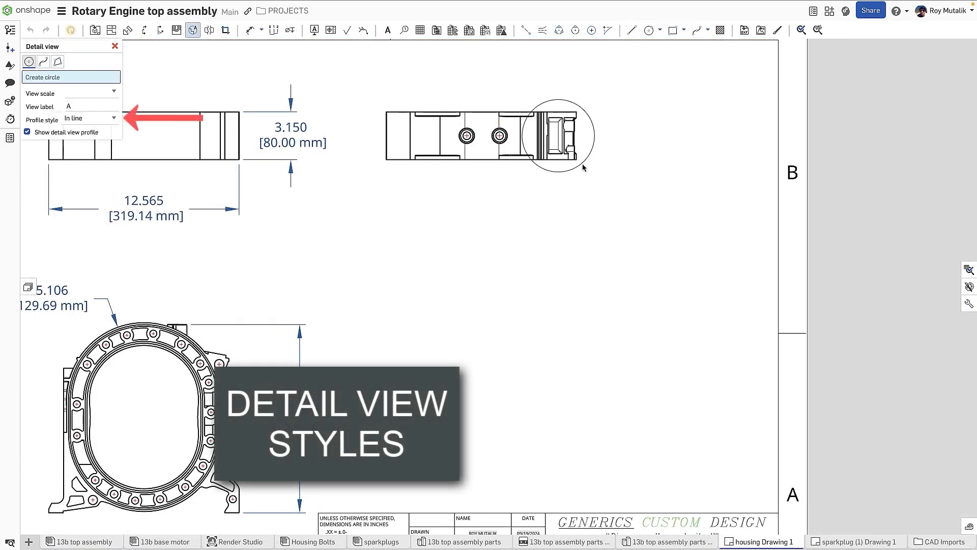
left_click(640, 298)
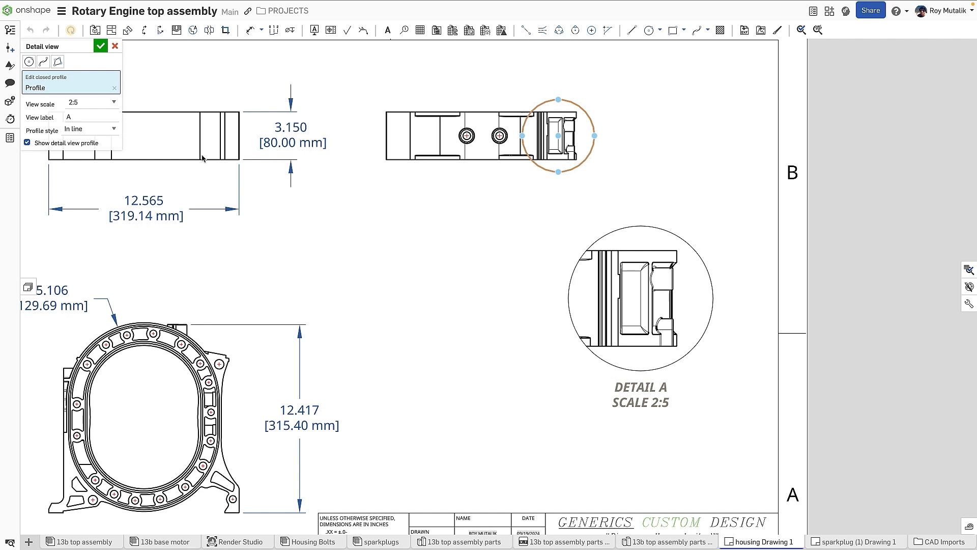
left_click(90, 129)
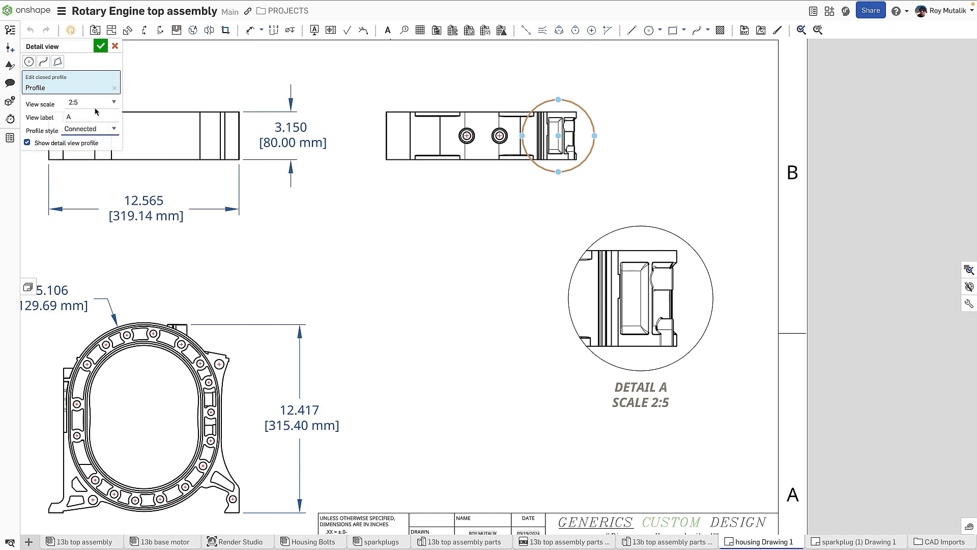
left_click(100, 45)
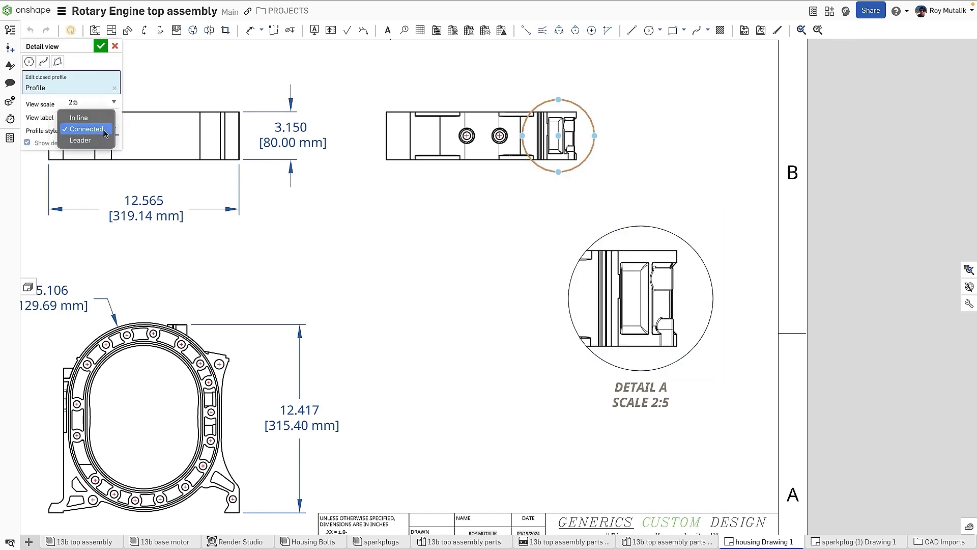
left_click(79, 140)
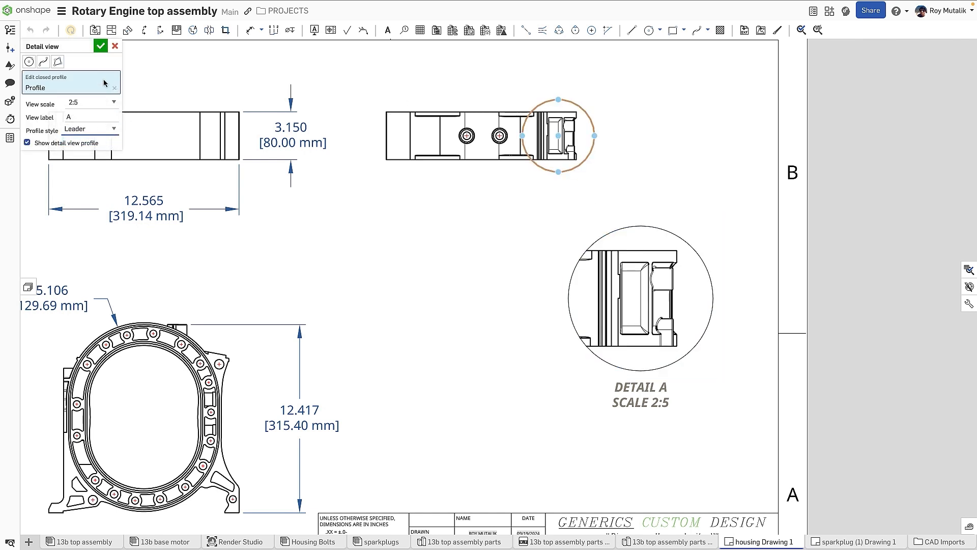
left_click(100, 46)
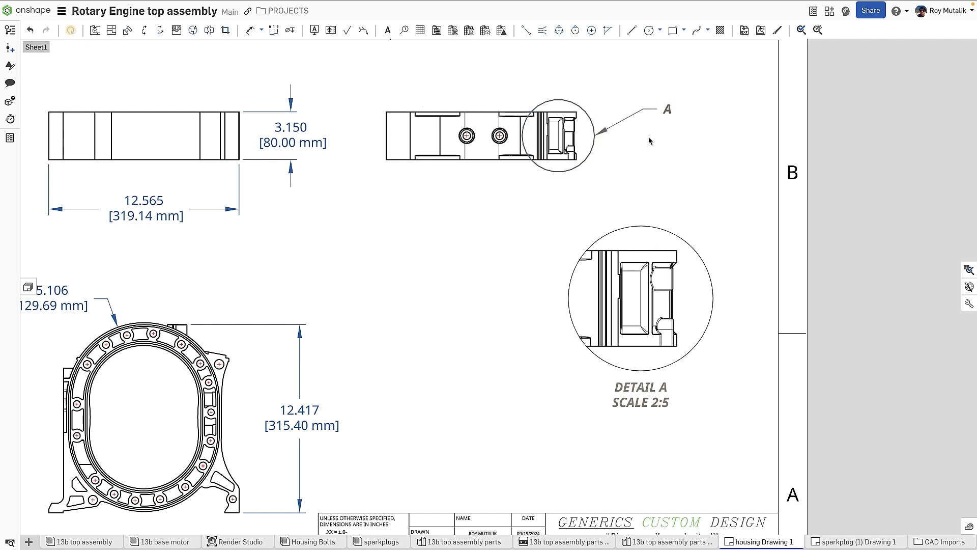
Edit detail view A to hide its circular profile border.
left_click(558, 135)
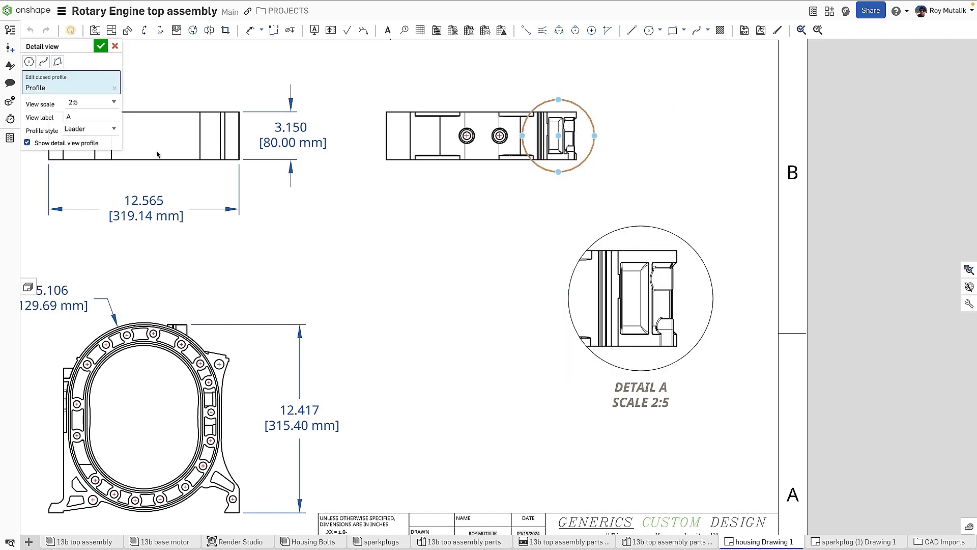
left_click(27, 143)
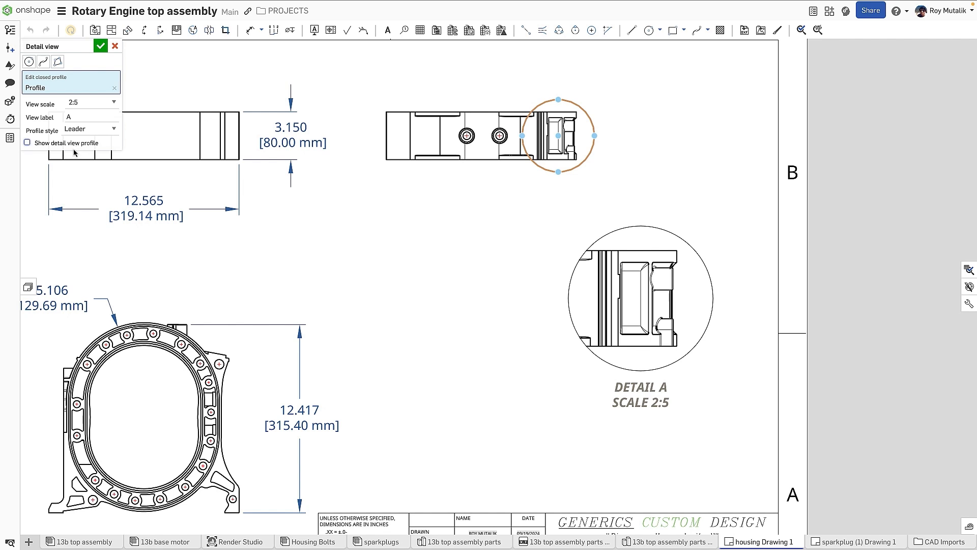
left_click(100, 46)
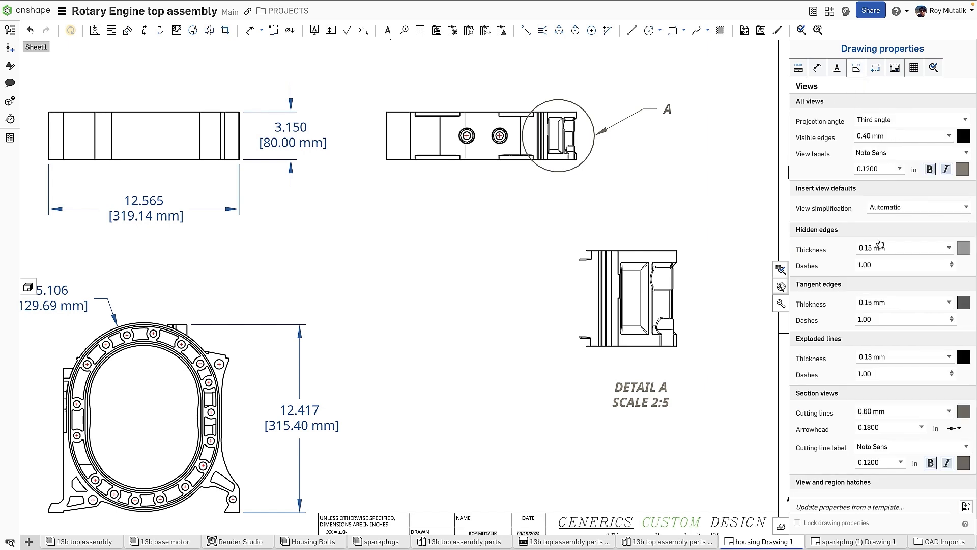
Scroll drawing properties down to the default detail-view settings.
scroll("down", 3)
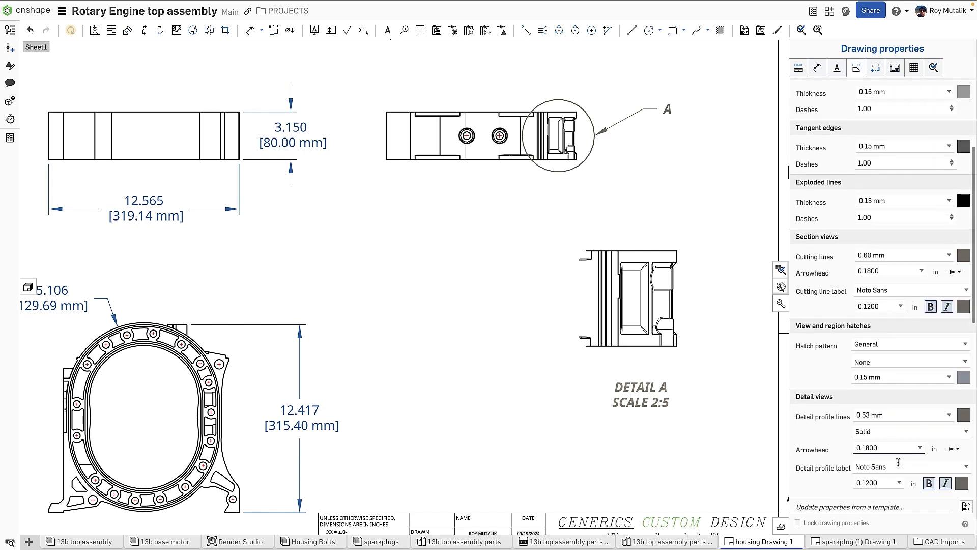
scroll("down", 3)
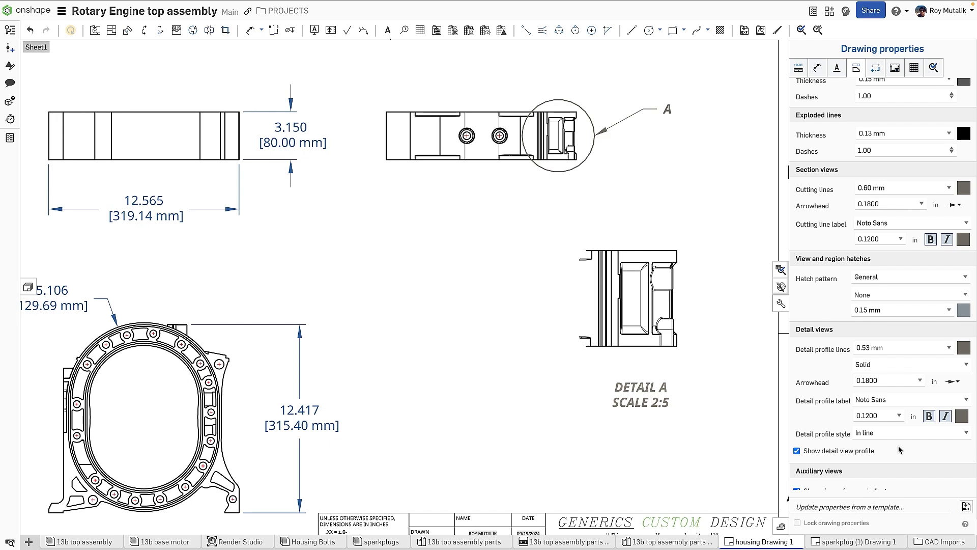
left_click(355, 541)
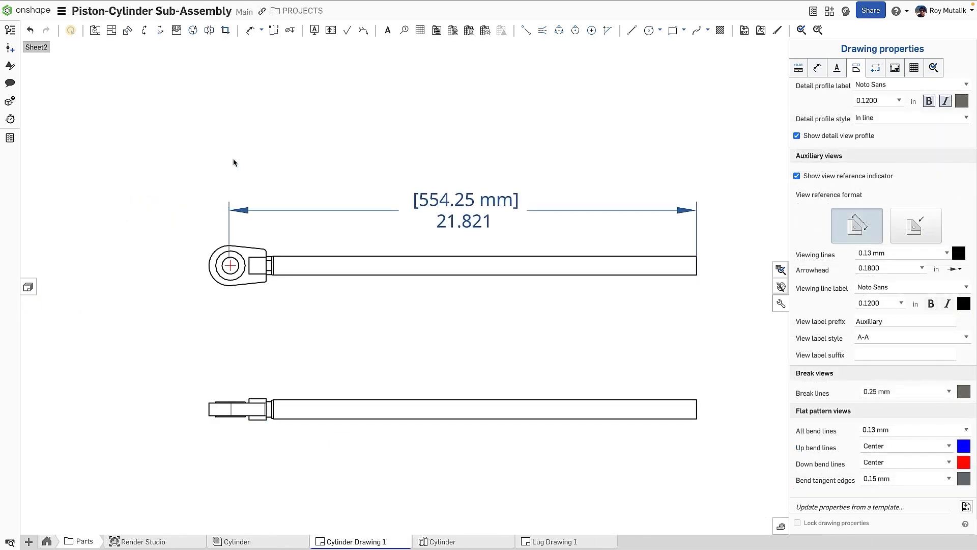
Add a zig-zag break with a 0.5 in gap across the cylinder rod view.
left_click(209, 30)
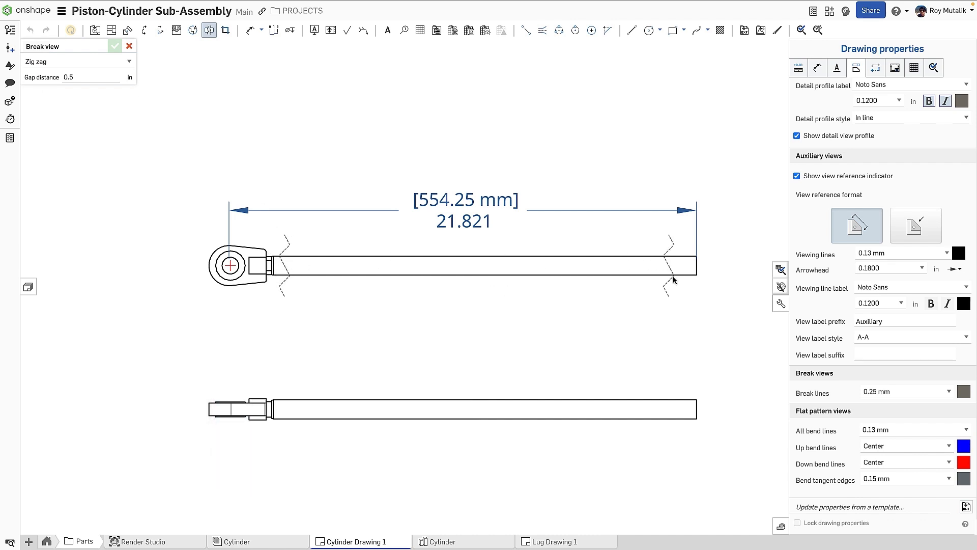
left_click(115, 47)
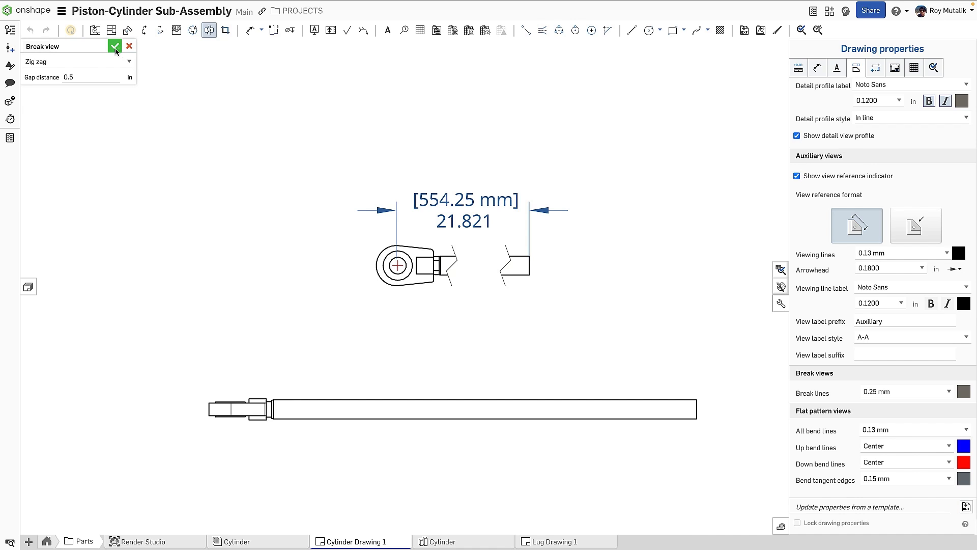
left_click(114, 45)
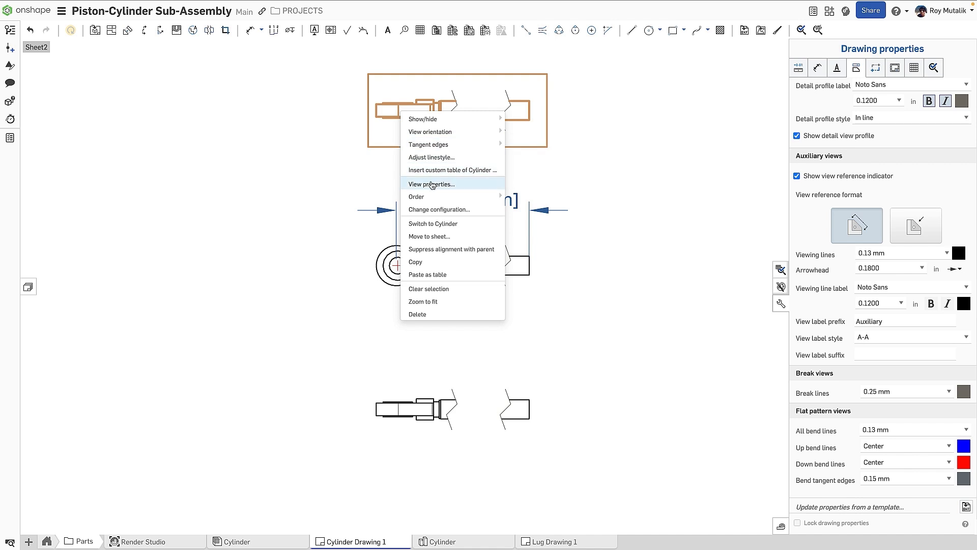
Turn off 'Synchronize breaks from parent' in the top view's properties to show the full rod.
left_click(431, 184)
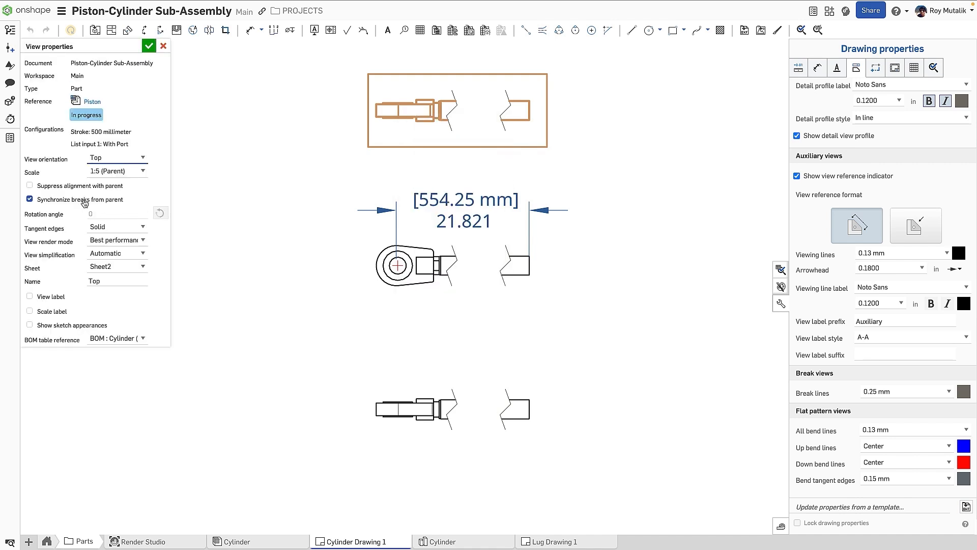
left_click(29, 199)
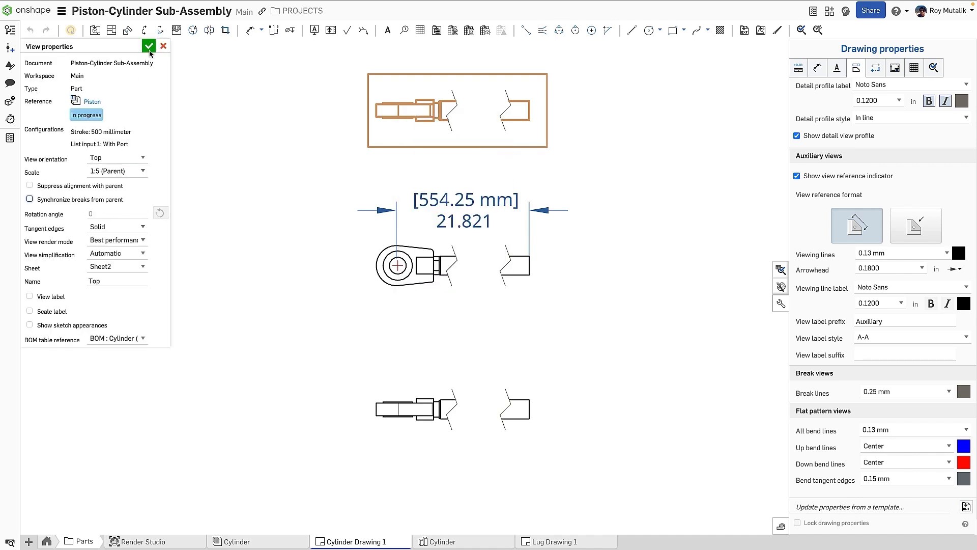
left_click(148, 46)
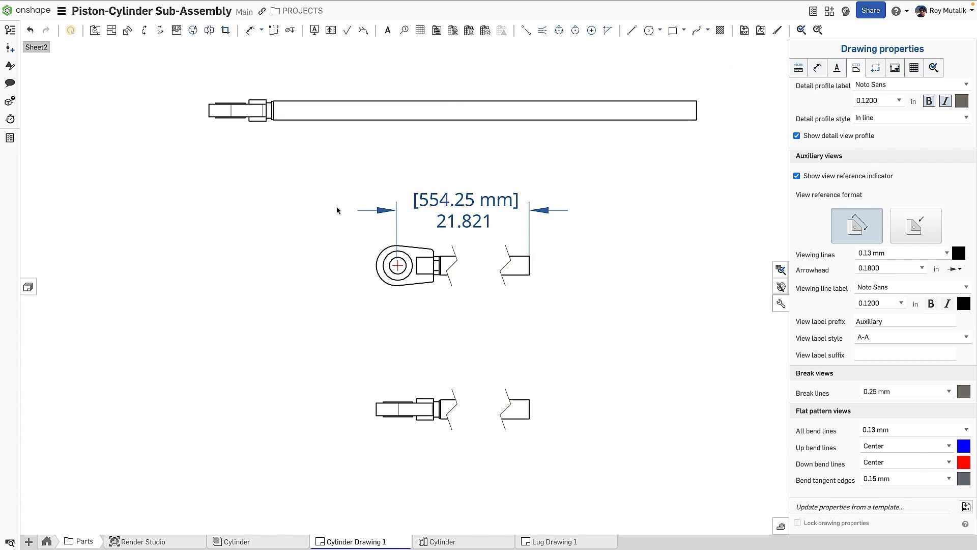
mouse_move(283, 255)
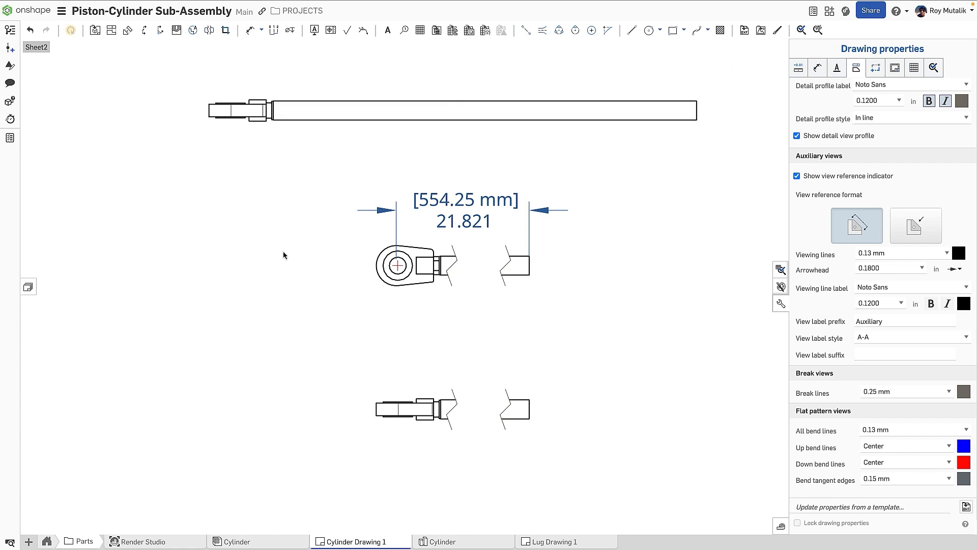